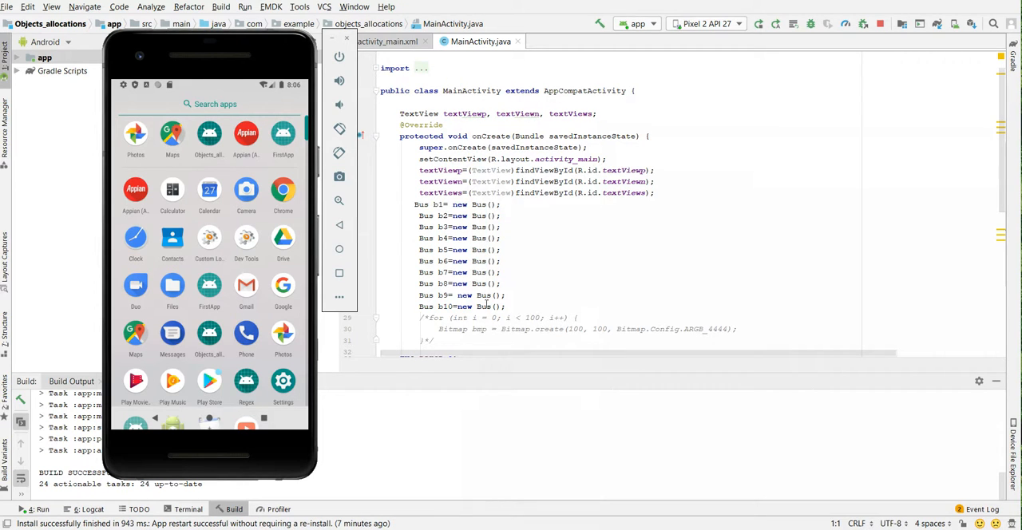
{"action": "mouse_move", "coordinate": [1004, 158]}
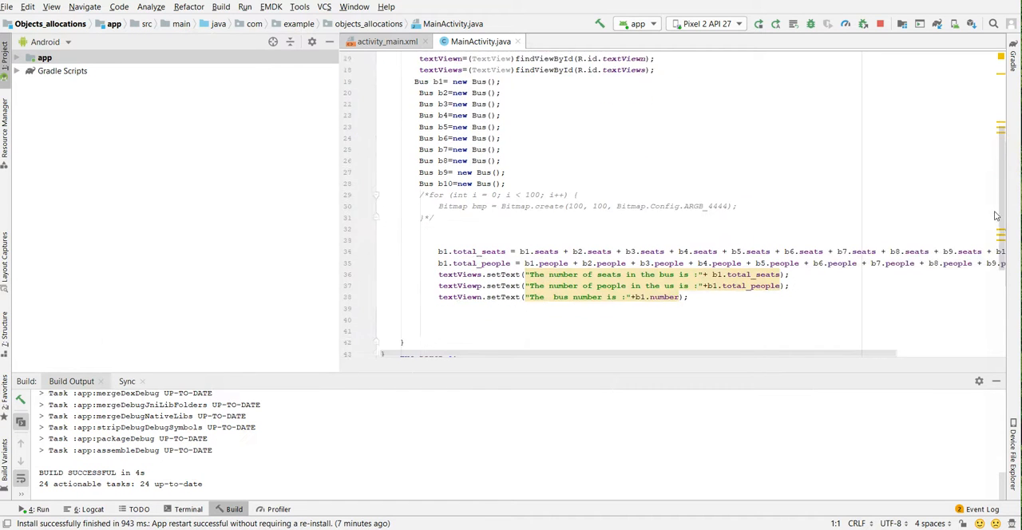
- Attach the Profiler to the objects_allocations process on the Pixel 2 emulator
{"action": "scroll", "scroll_direction": "down", "scroll_amount": 3}
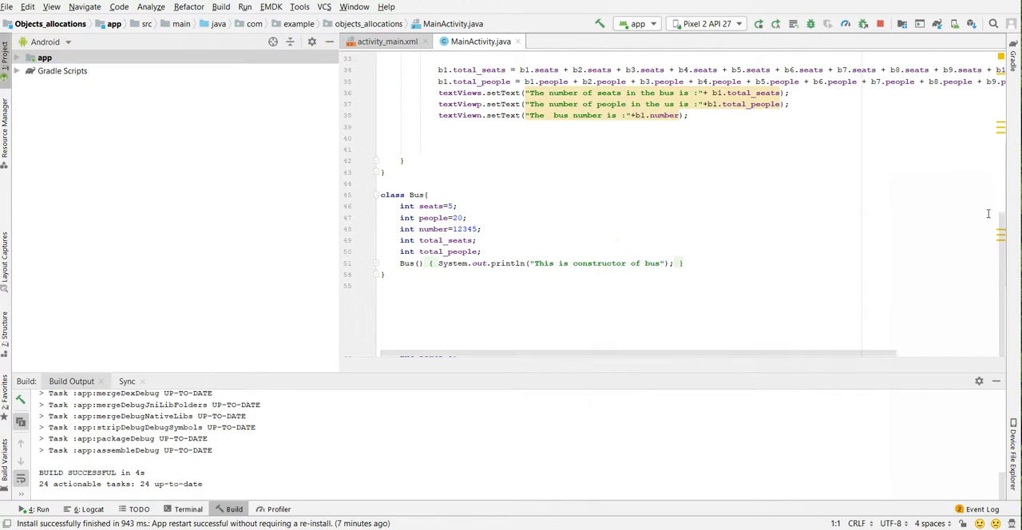
{"action": "mouse_move", "coordinate": [1002, 263]}
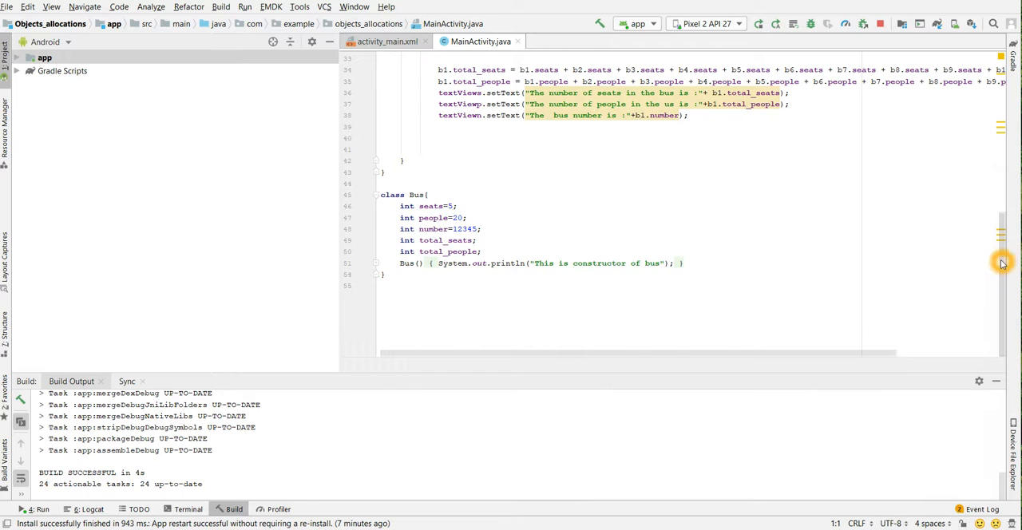
{"action": "scroll", "scroll_direction": "up", "scroll_amount": 3}
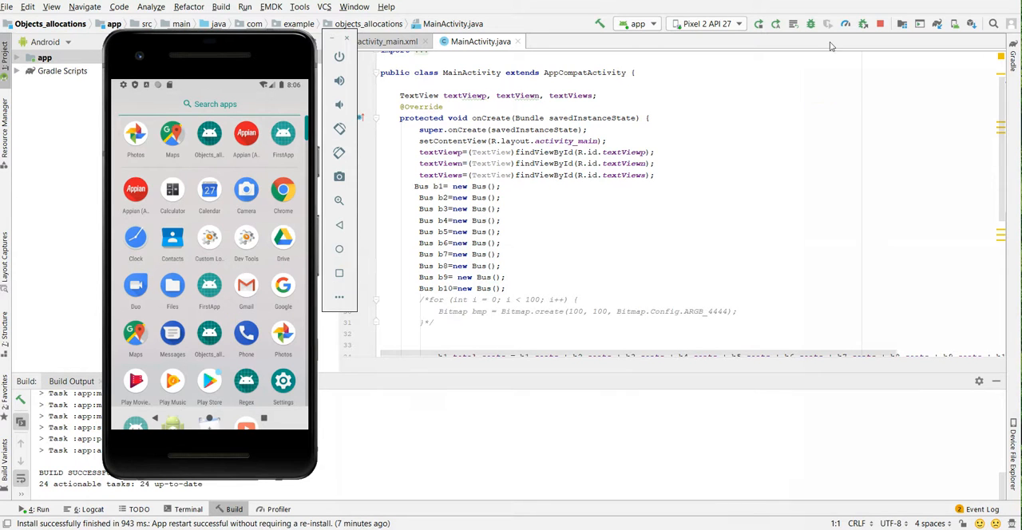
{"action": "left_click", "coordinate": [848, 23]}
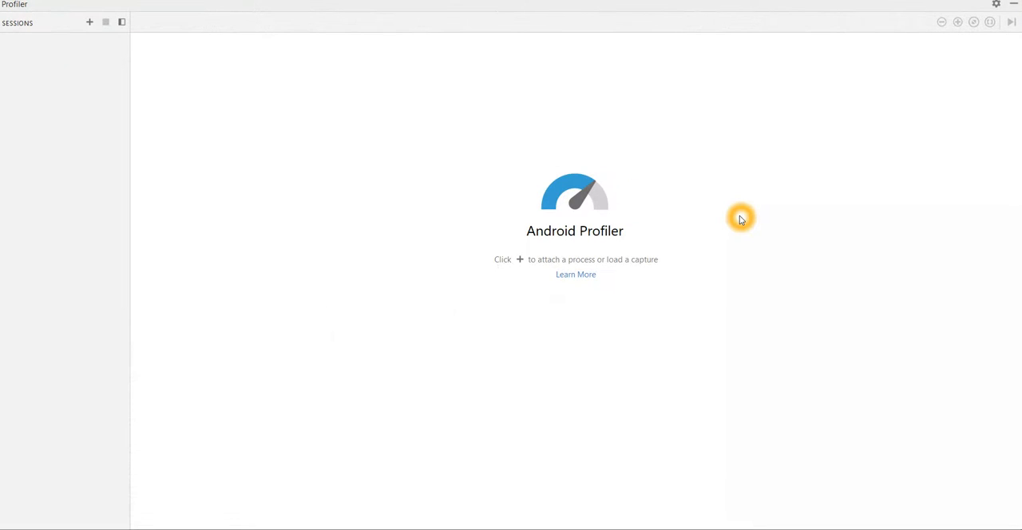
{"action": "mouse_move", "coordinate": [843, 465]}
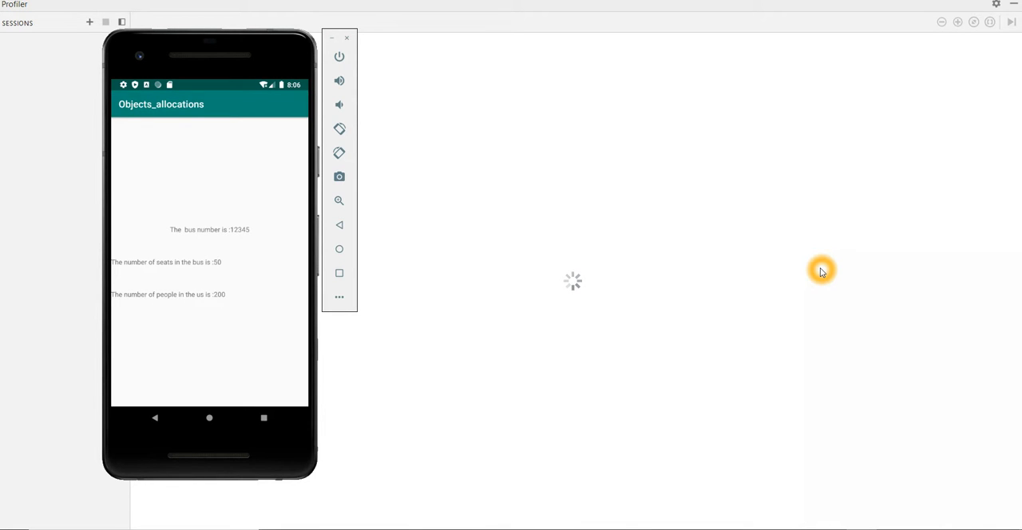
{"action": "left_click", "coordinate": [89, 21]}
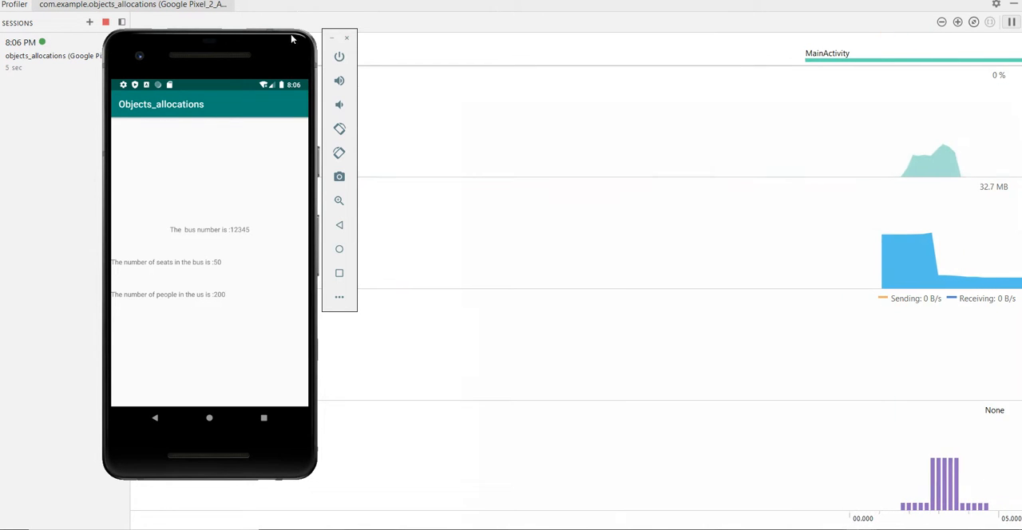
{"action": "left_click", "coordinate": [346, 37]}
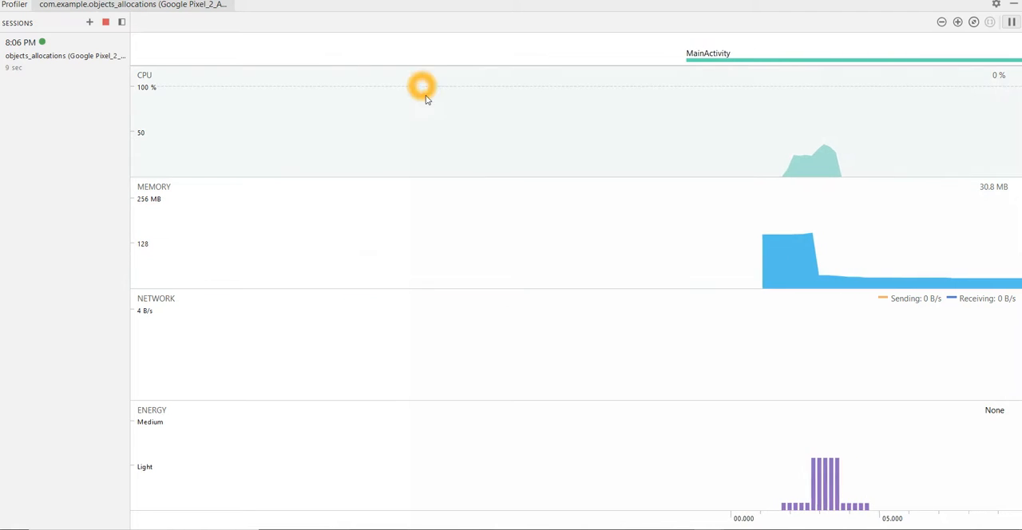
{"action": "mouse_move", "coordinate": [738, 264]}
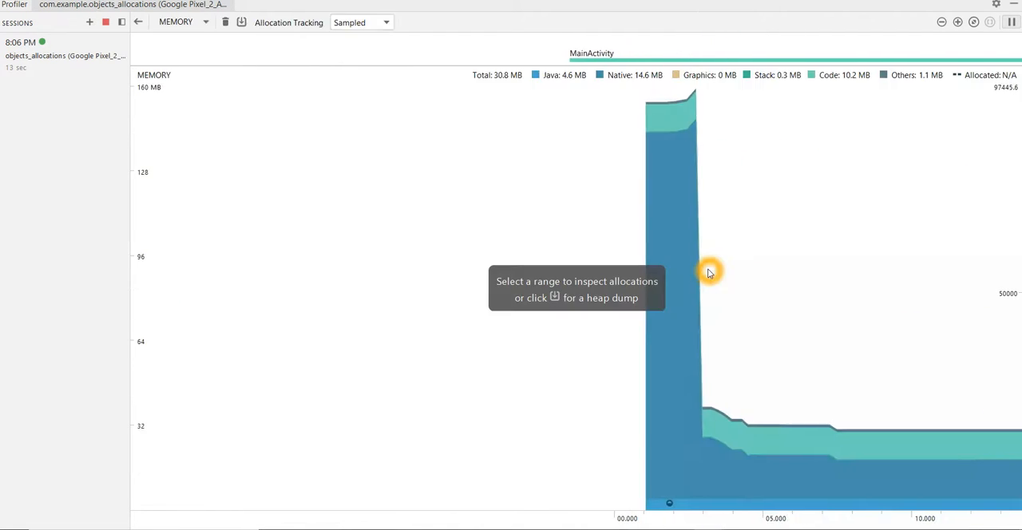
{"action": "mouse_move", "coordinate": [591, 125]}
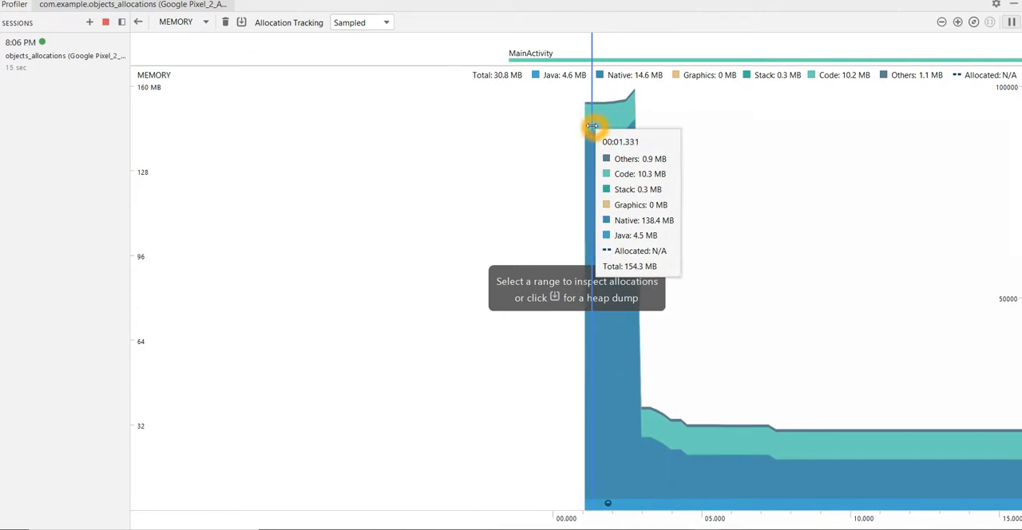
{"action": "mouse_move", "coordinate": [528, 168]}
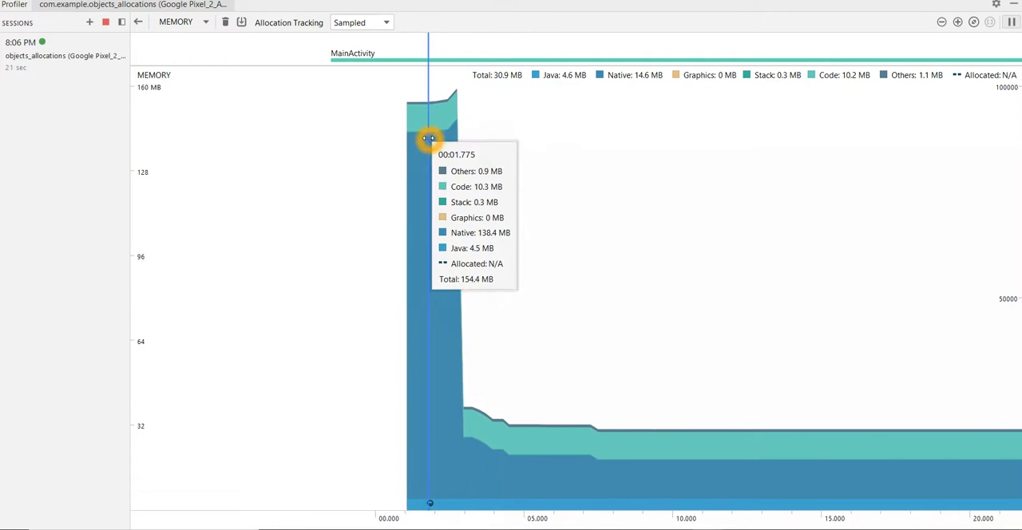
{"action": "mouse_move", "coordinate": [347, 176]}
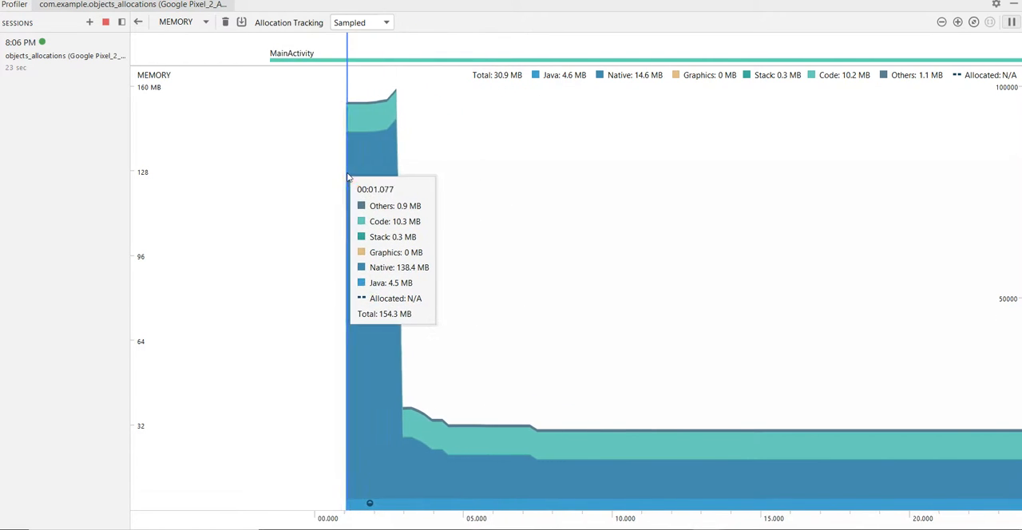
{"action": "mouse_move", "coordinate": [517, 209]}
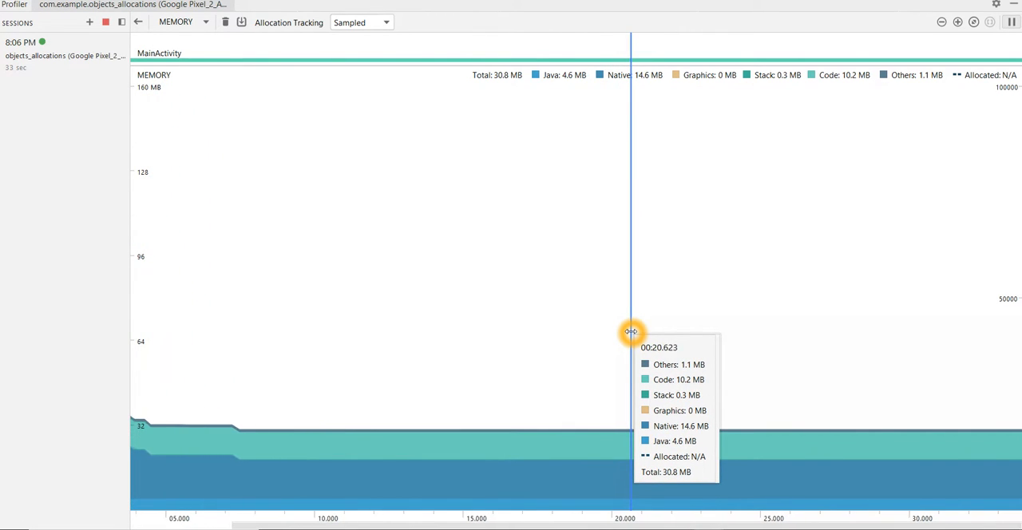
{"action": "mouse_move", "coordinate": [679, 431]}
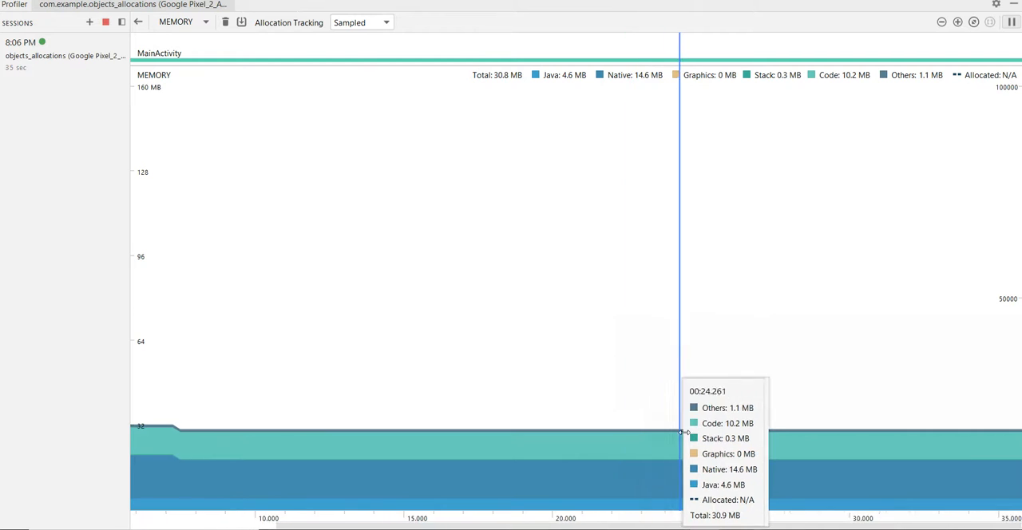
{"action": "mouse_move", "coordinate": [670, 409]}
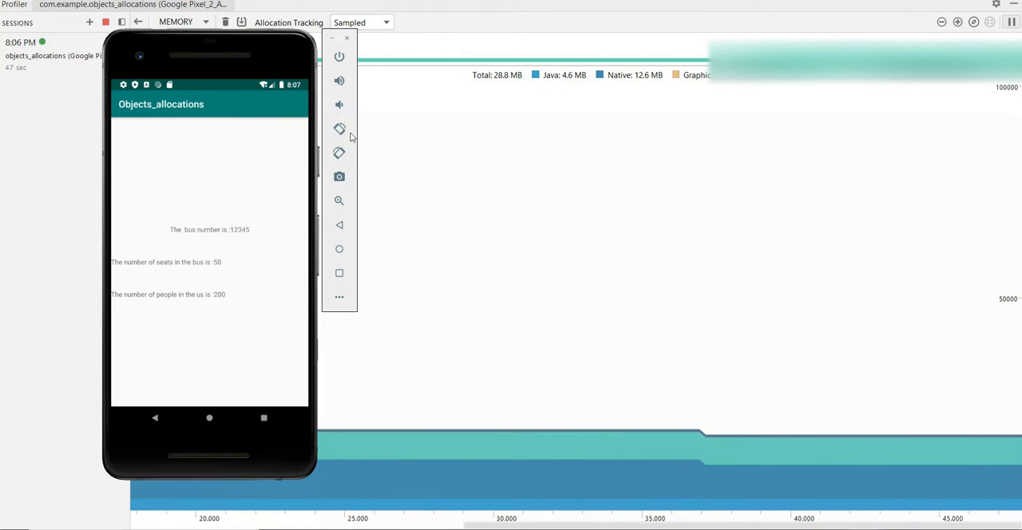
- Rotate the emulated phone to landscape, raising memory from about 28.8 MB to 30.9 MB
{"action": "left_click", "coordinate": [339, 128]}
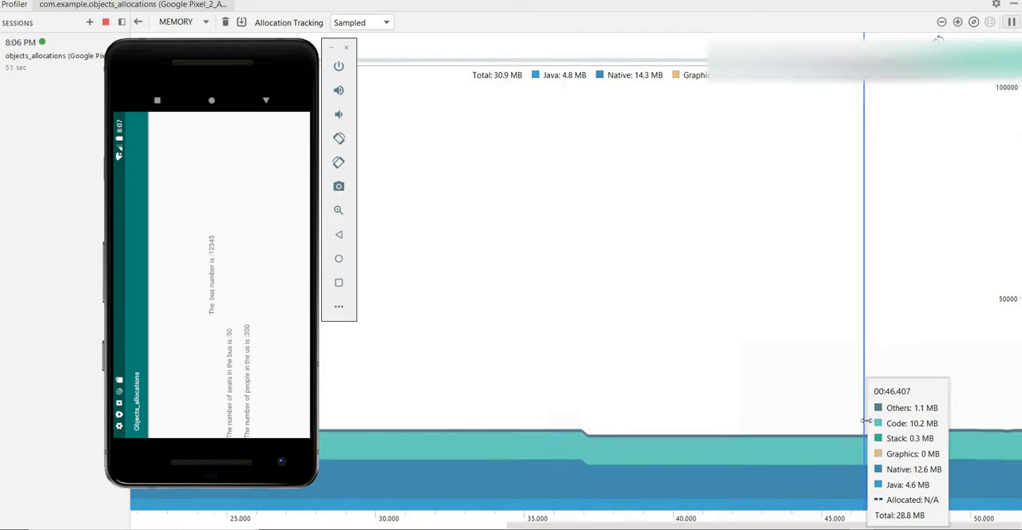
{"action": "mouse_move", "coordinate": [433, 272]}
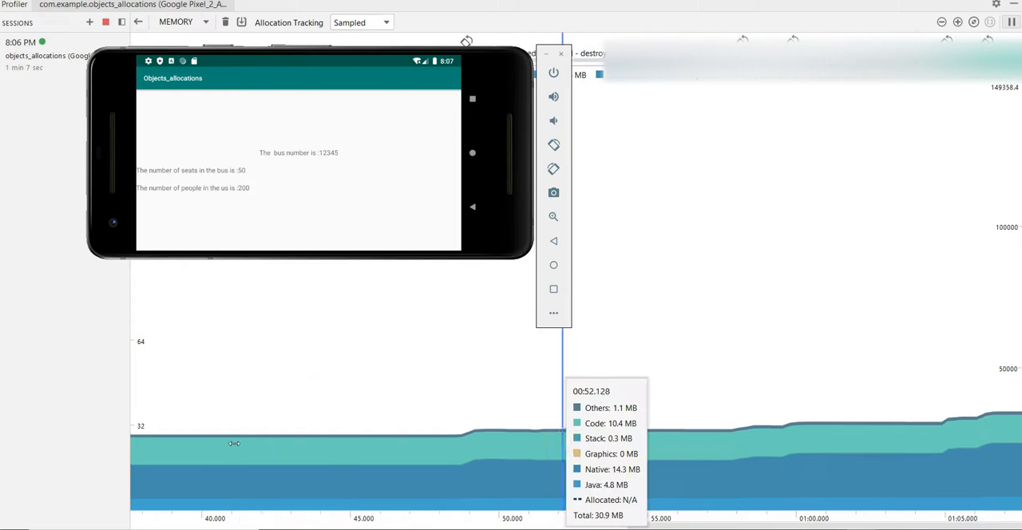
{"action": "mouse_move", "coordinate": [216, 438]}
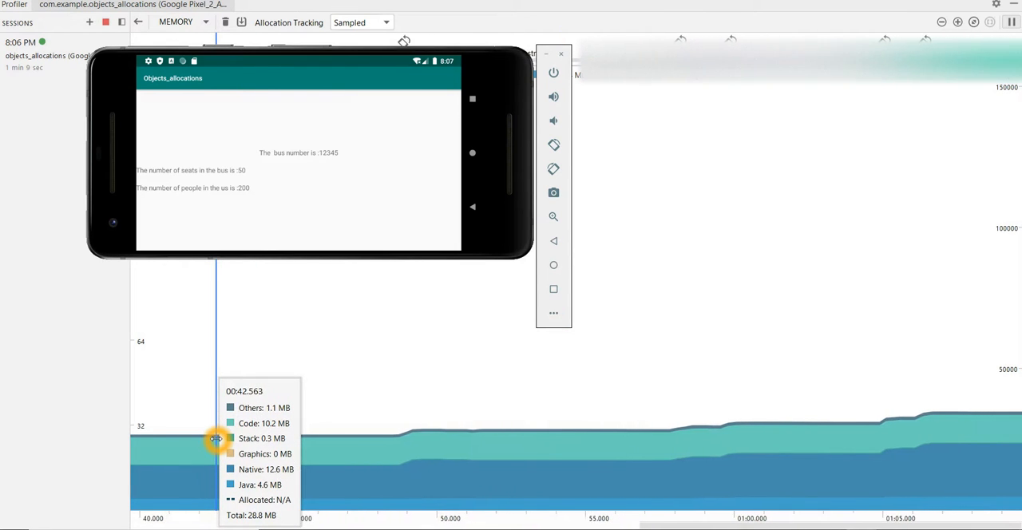
{"action": "mouse_move", "coordinate": [882, 475]}
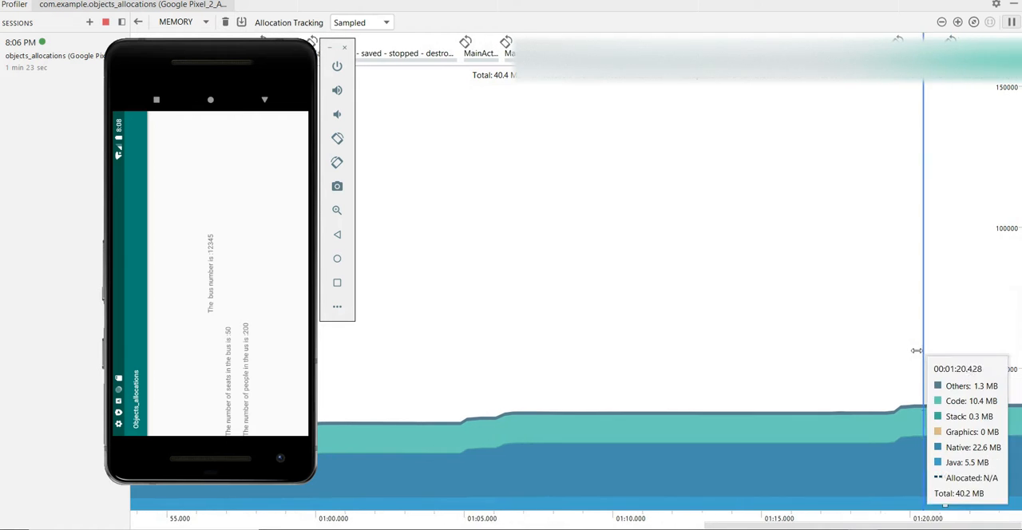
{"action": "mouse_move", "coordinate": [903, 340]}
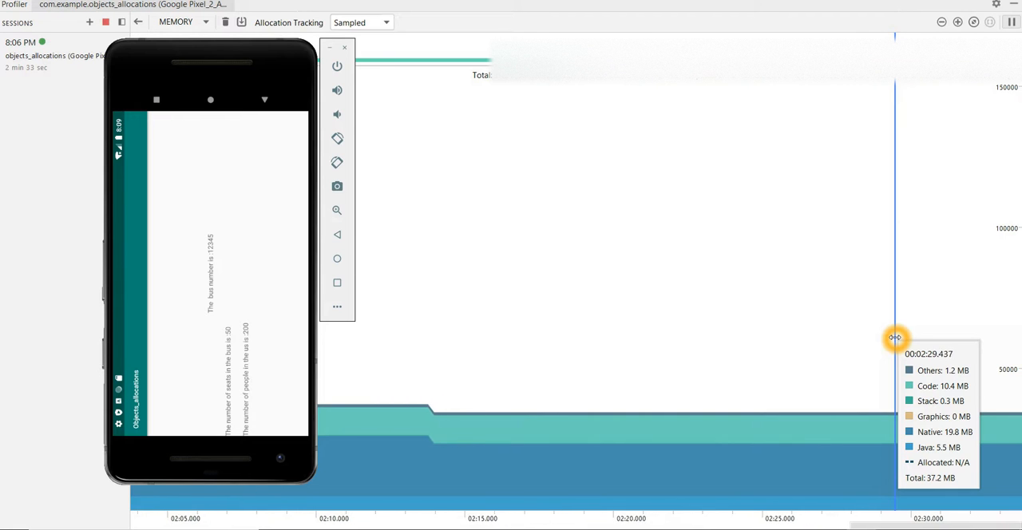
{"action": "mouse_move", "coordinate": [344, 148]}
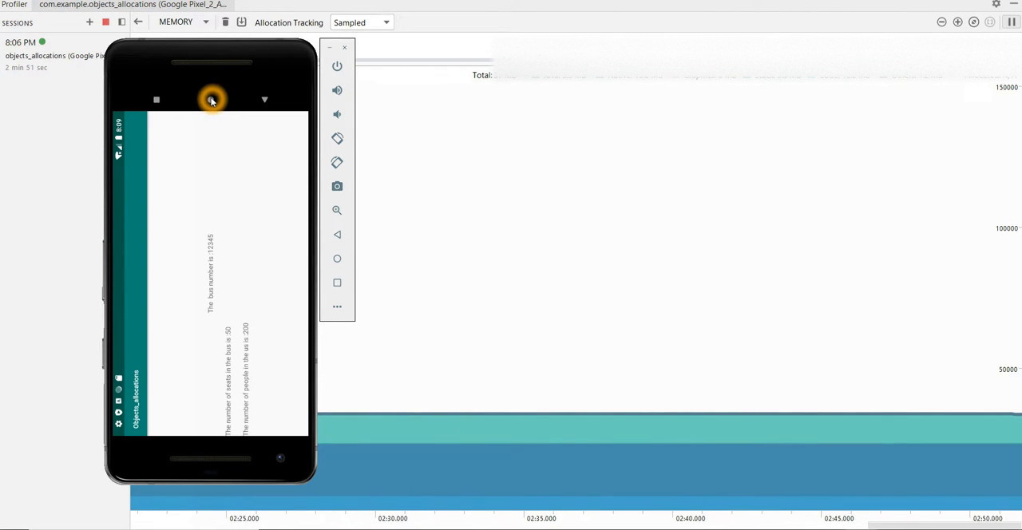
- Background the app by going home and briefly launching Chrome and the Play Store
{"action": "left_click", "coordinate": [211, 100]}
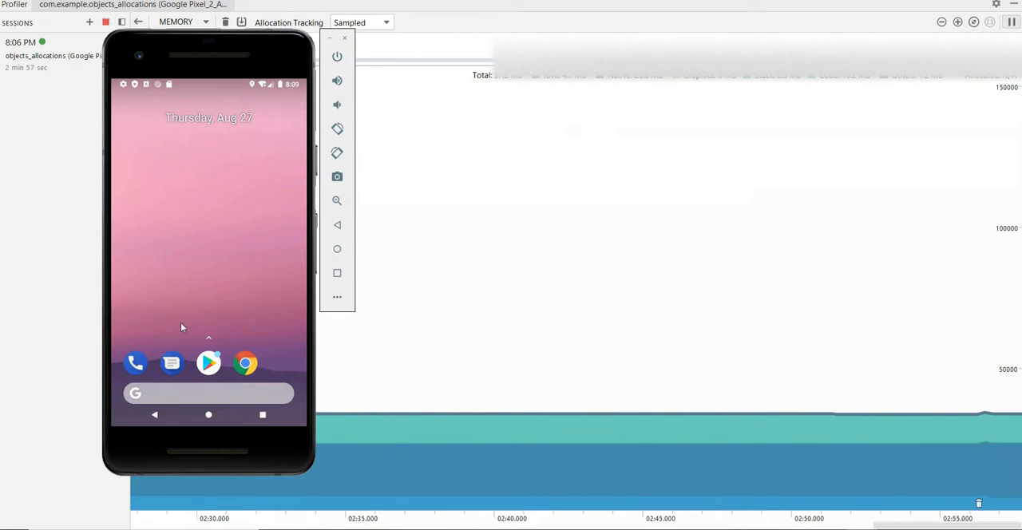
{"action": "left_click", "coordinate": [246, 363]}
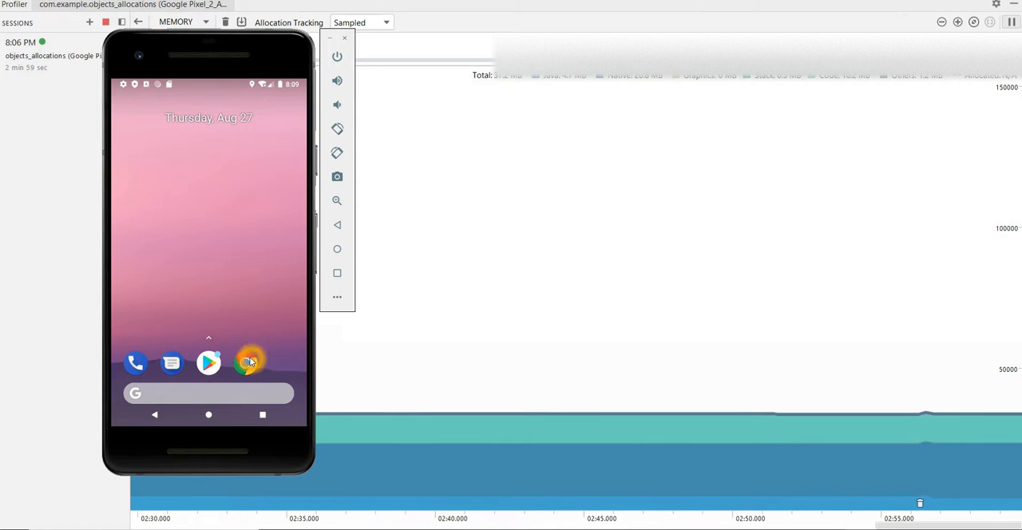
{"action": "left_click", "coordinate": [250, 363]}
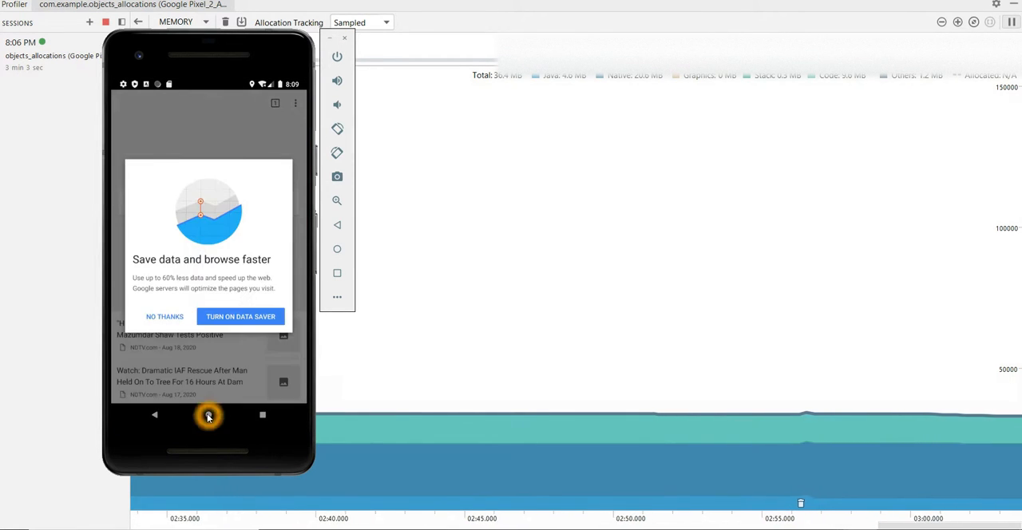
{"action": "left_click", "coordinate": [208, 414]}
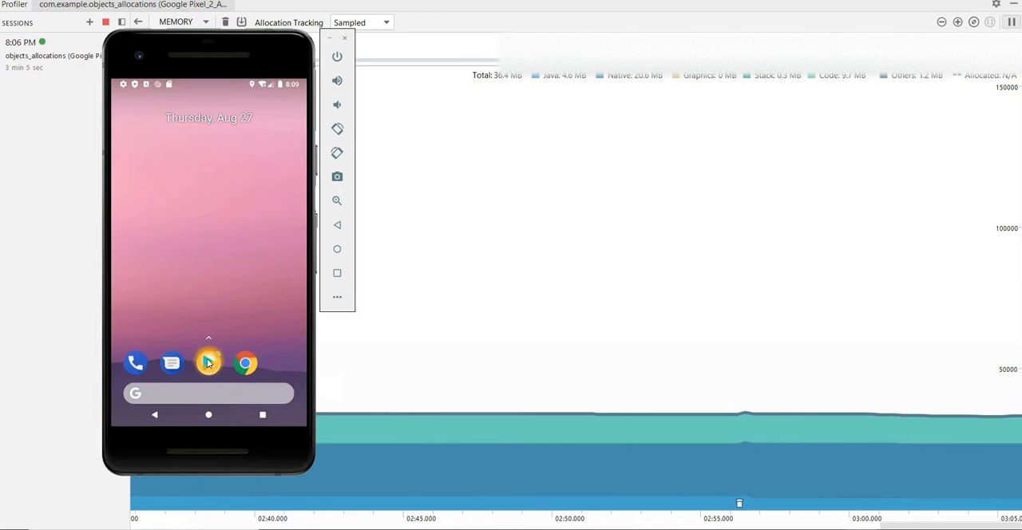
{"action": "left_click", "coordinate": [209, 363]}
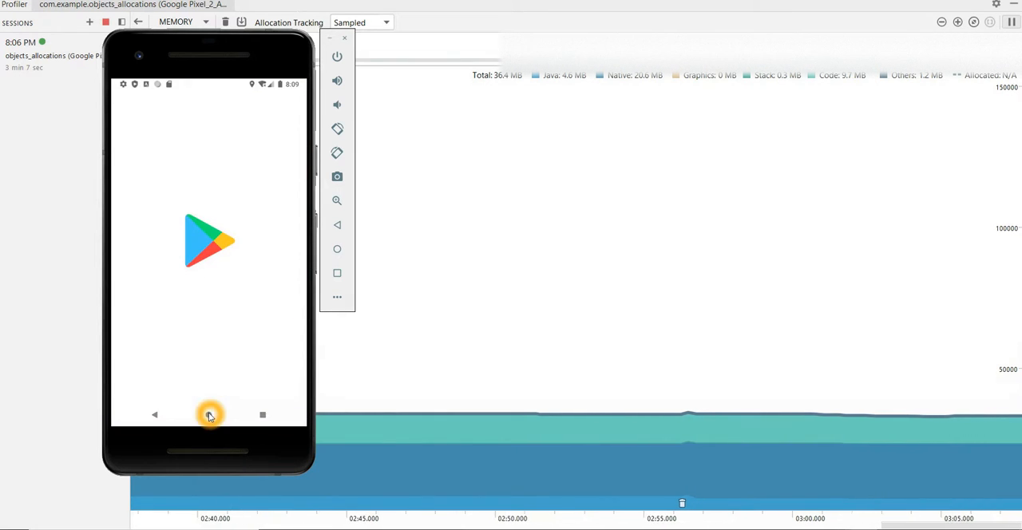
{"action": "left_click", "coordinate": [208, 415]}
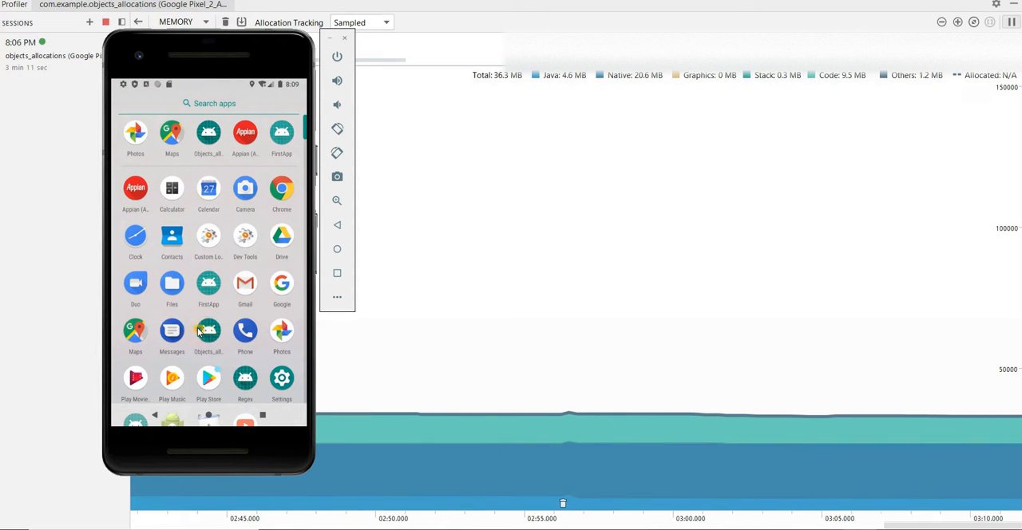
- Reopen Objects_allocations from the home screen and again via the recent apps overview
{"action": "left_click", "coordinate": [207, 331]}
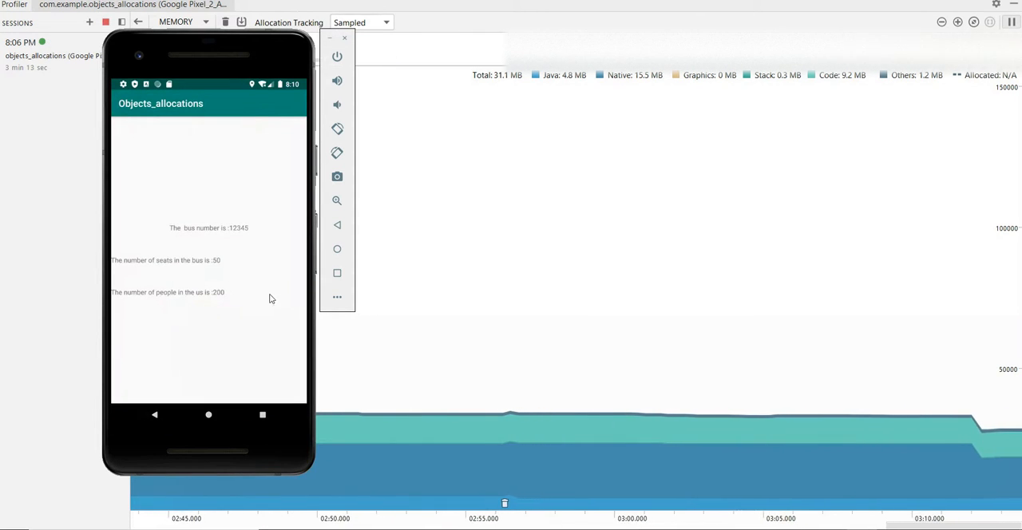
{"action": "left_click", "coordinate": [262, 415]}
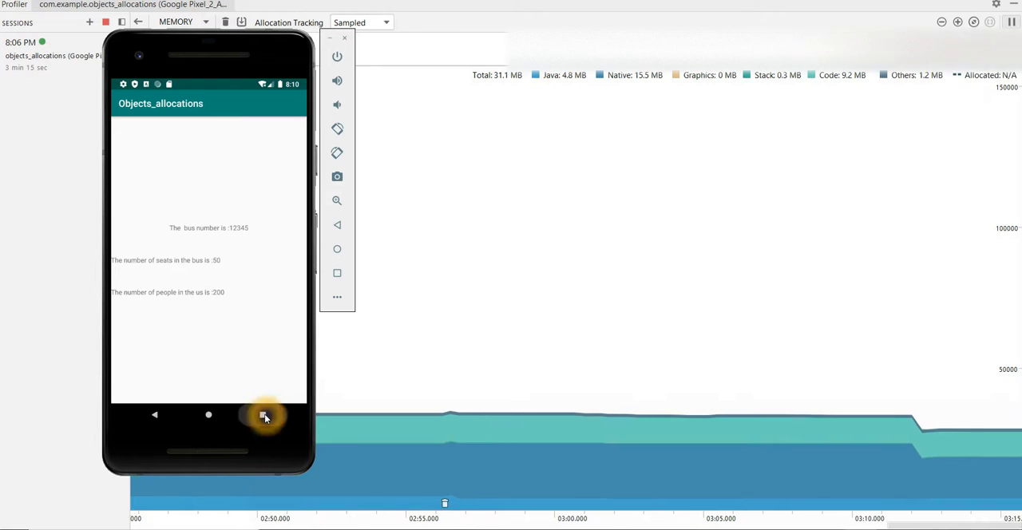
{"action": "left_click", "coordinate": [263, 414]}
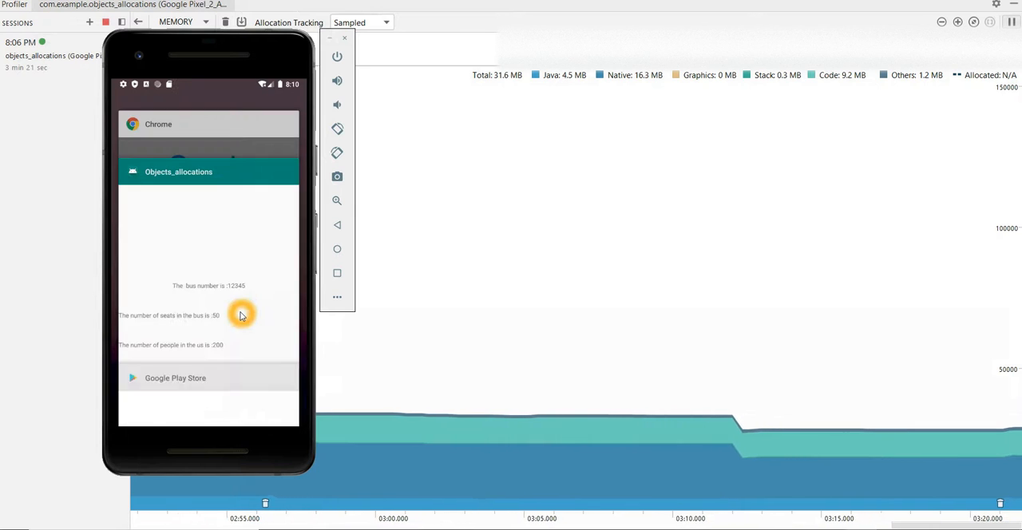
{"action": "left_click", "coordinate": [178, 171]}
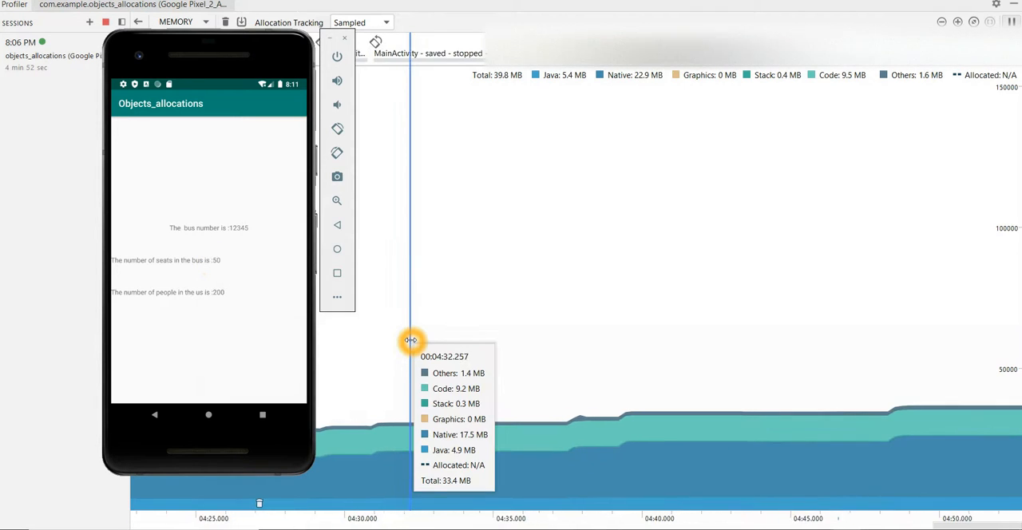
{"action": "mouse_move", "coordinate": [530, 343]}
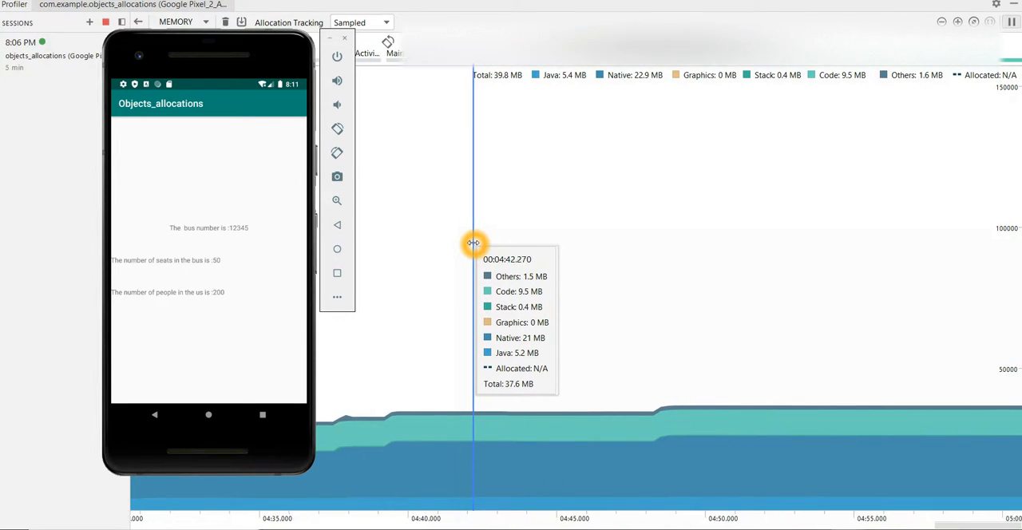
{"action": "mouse_move", "coordinate": [613, 275]}
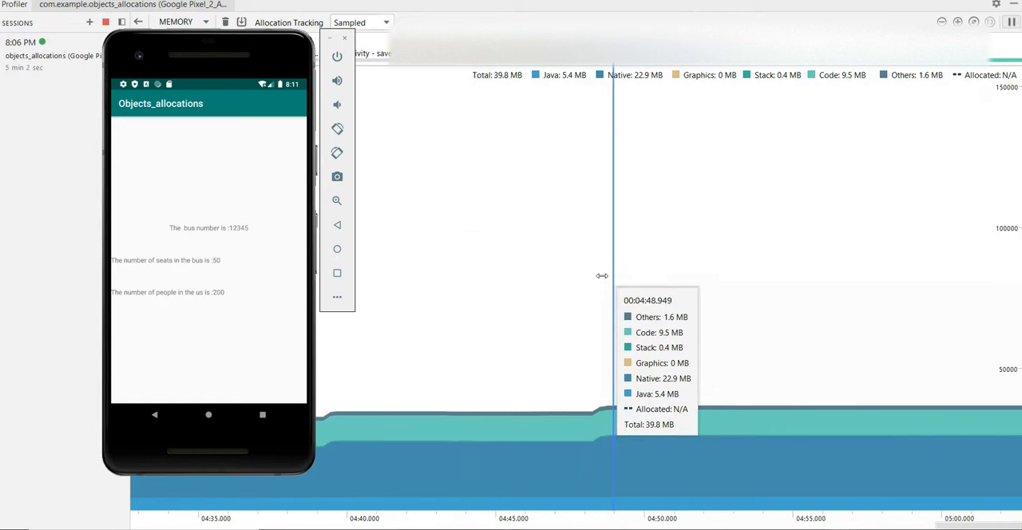
{"action": "mouse_move", "coordinate": [617, 271]}
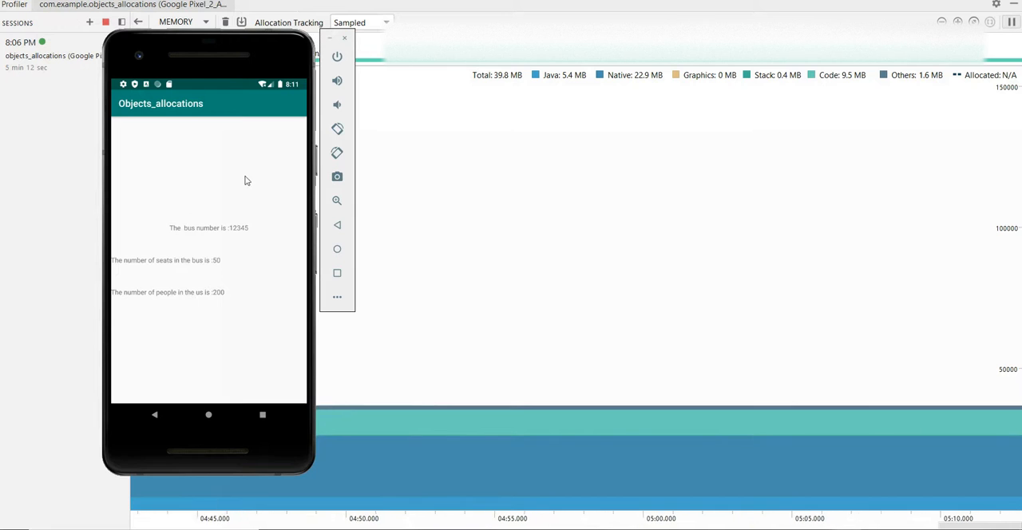
- Tap the app screen while memory holds at 39.8 MB, then minimise the emulator
{"action": "left_click", "coordinate": [209, 165]}
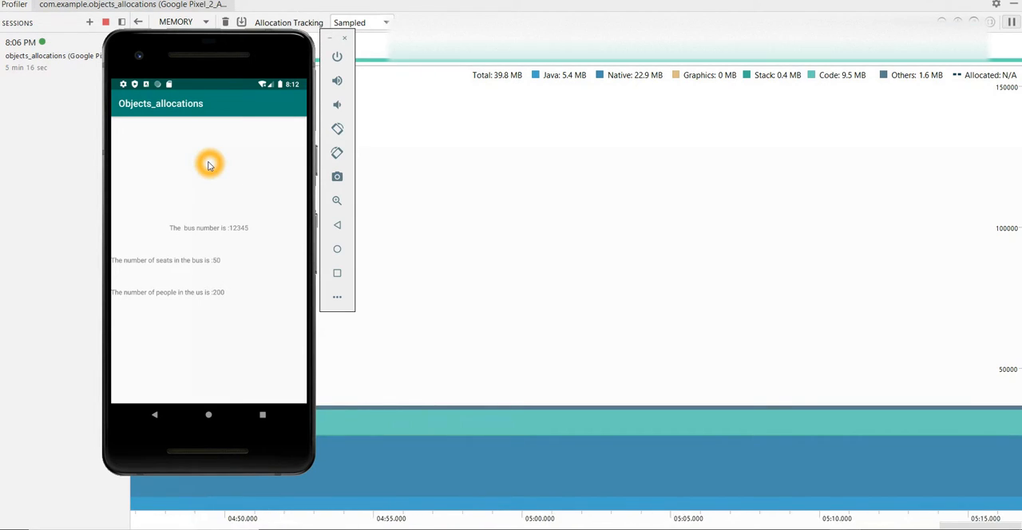
{"action": "mouse_move", "coordinate": [211, 254]}
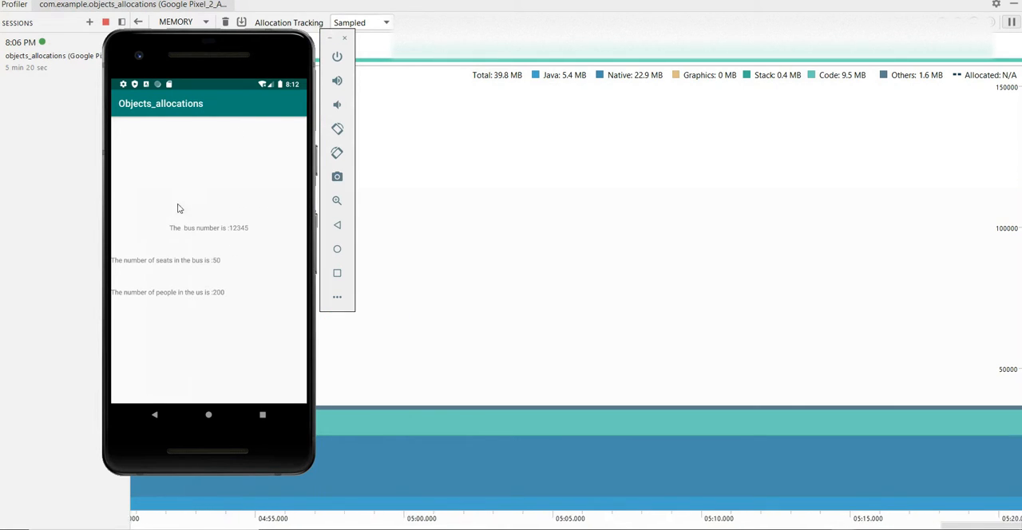
{"action": "left_click", "coordinate": [215, 262]}
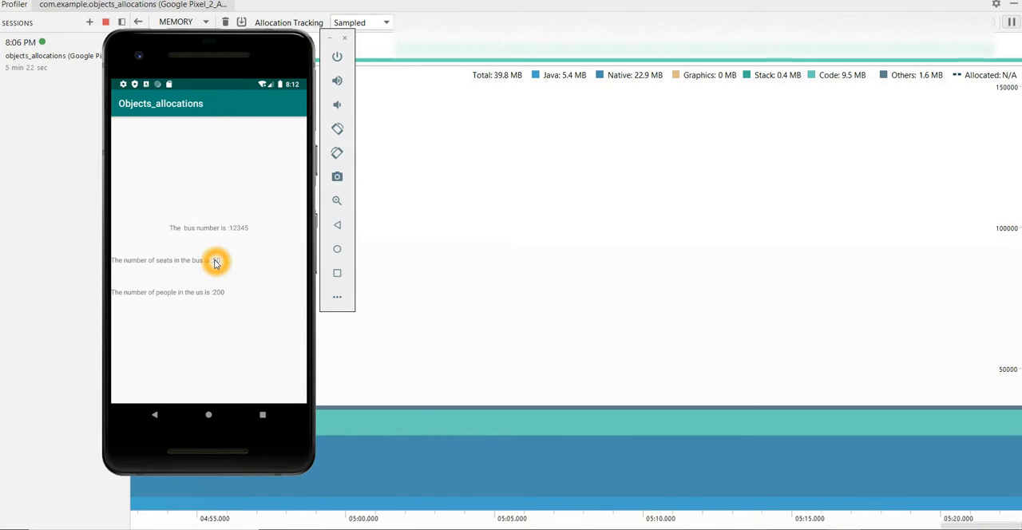
{"action": "mouse_move", "coordinate": [657, 311]}
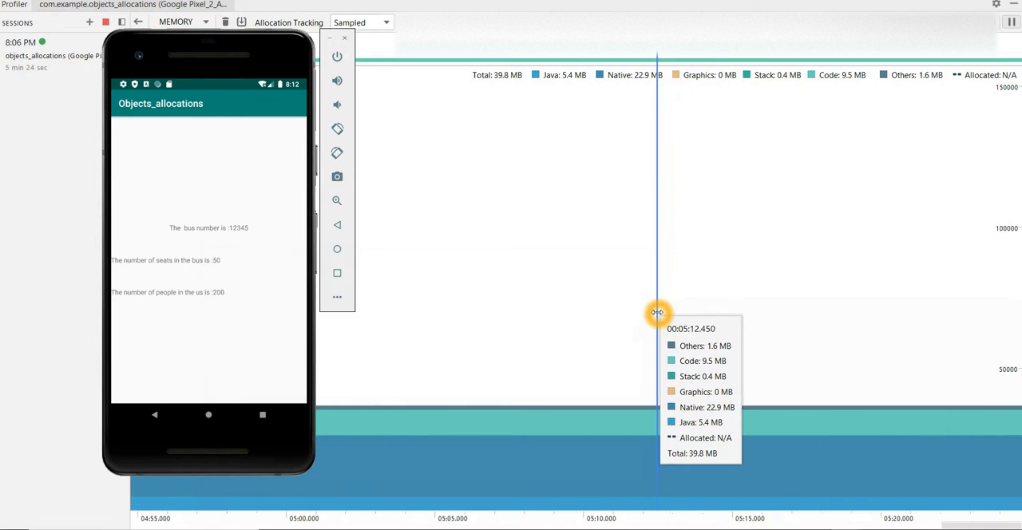
{"action": "mouse_move", "coordinate": [609, 340]}
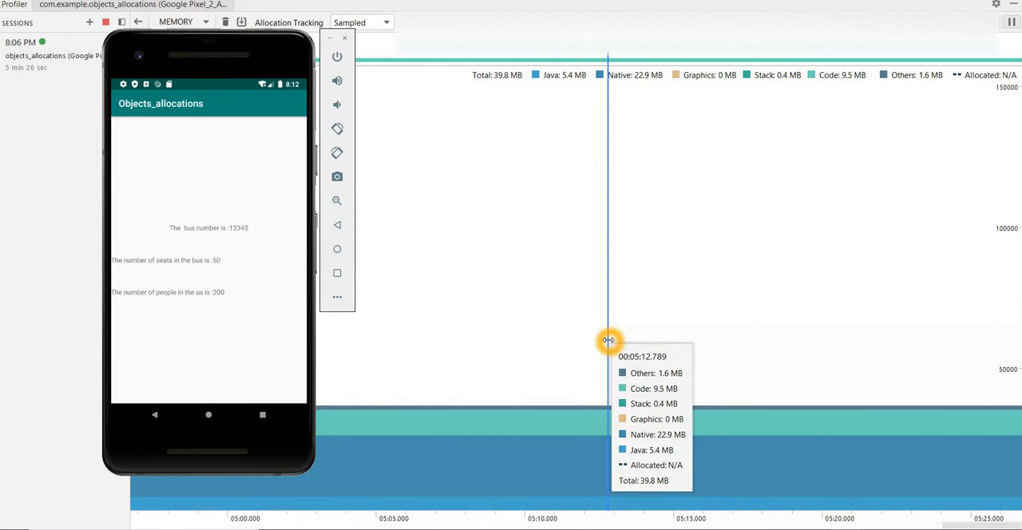
{"action": "mouse_move", "coordinate": [327, 43]}
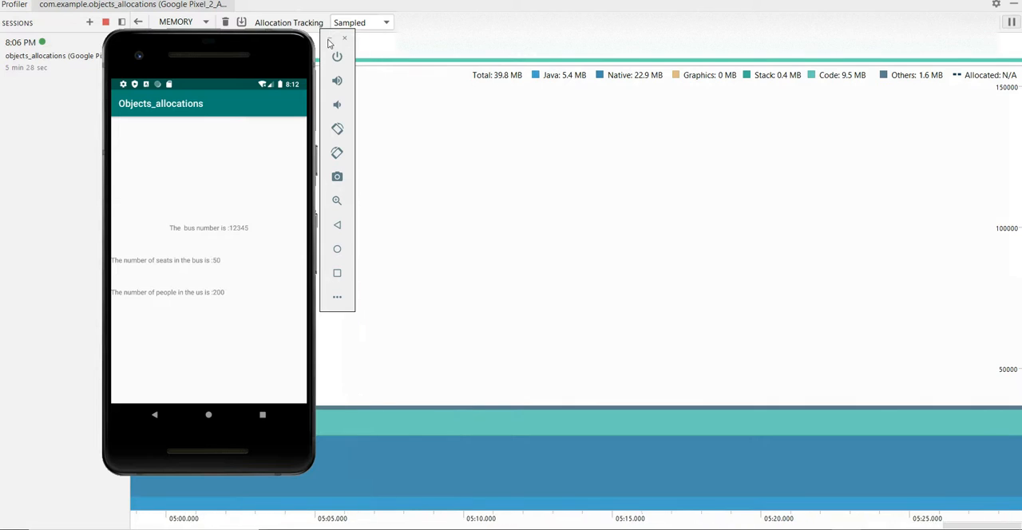
{"action": "left_click", "coordinate": [344, 39]}
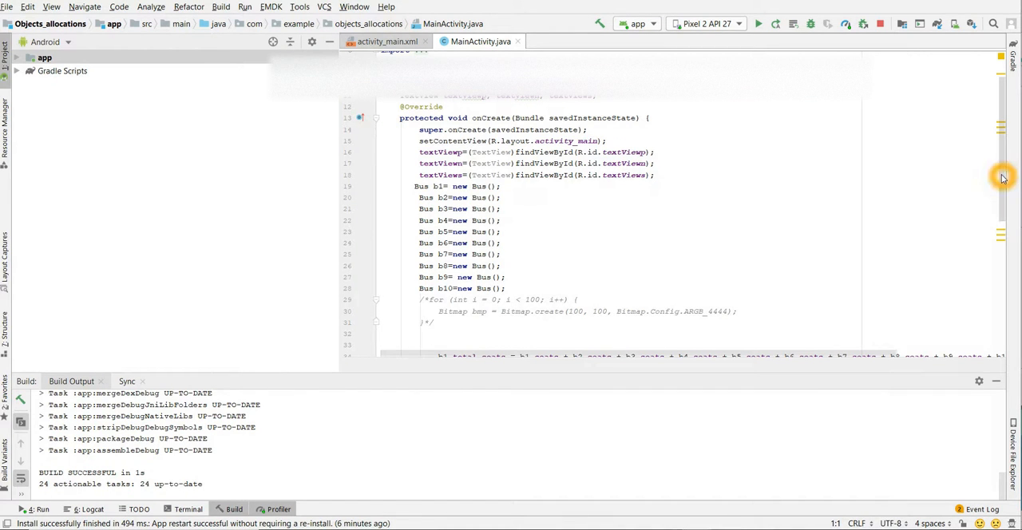
- Type while(true) { on blank line 33 of onCreate and mark the loop's end point
{"action": "scroll", "scroll_direction": "down", "scroll_amount": 3}
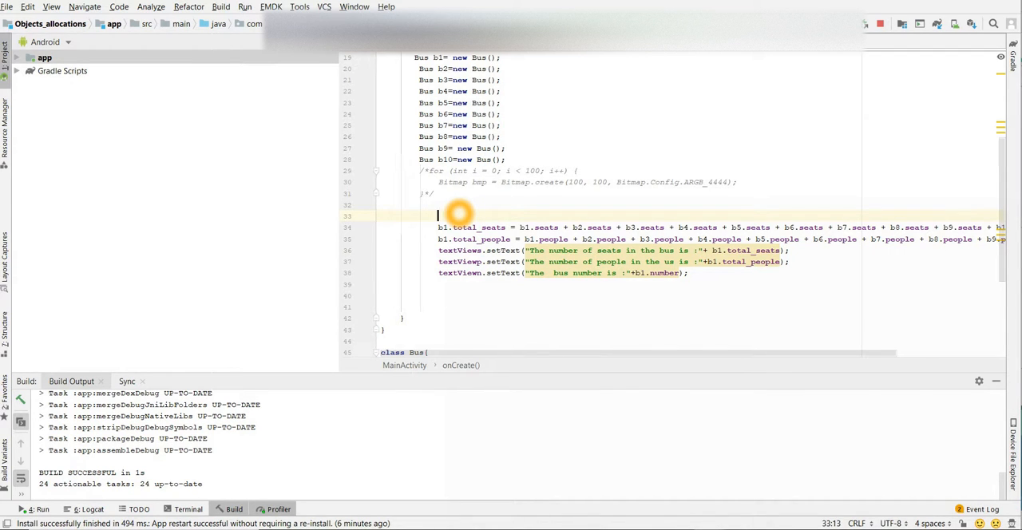
{"action": "type", "text": "whil"}
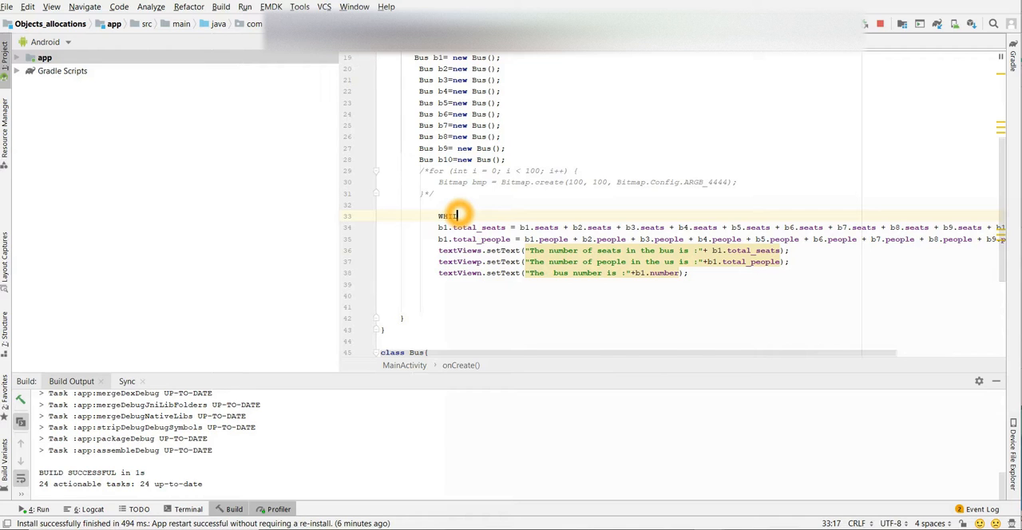
{"action": "key", "text": "Backspace"}
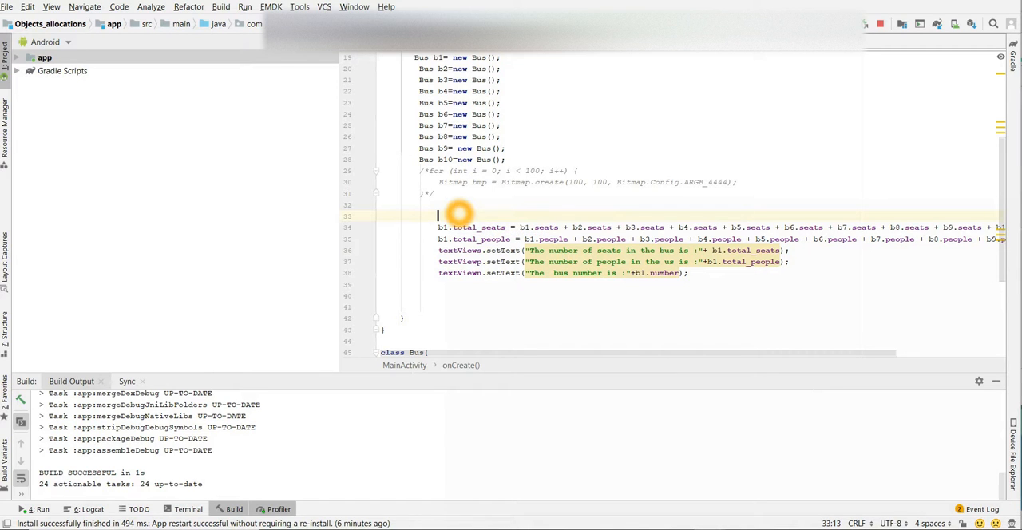
{"action": "type", "text": "while(true){"}
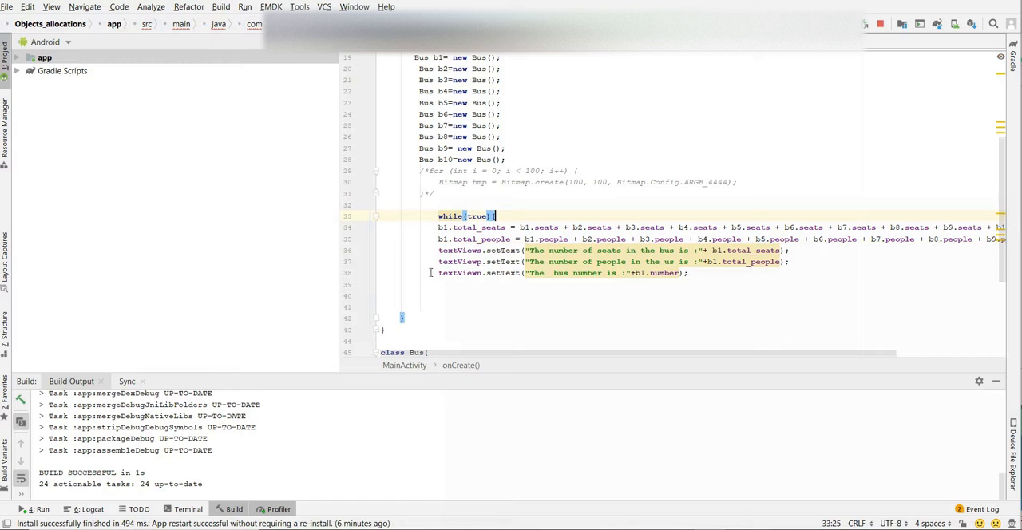
{"action": "left_click", "coordinate": [435, 285]}
{"action": "type", "text": "}"}
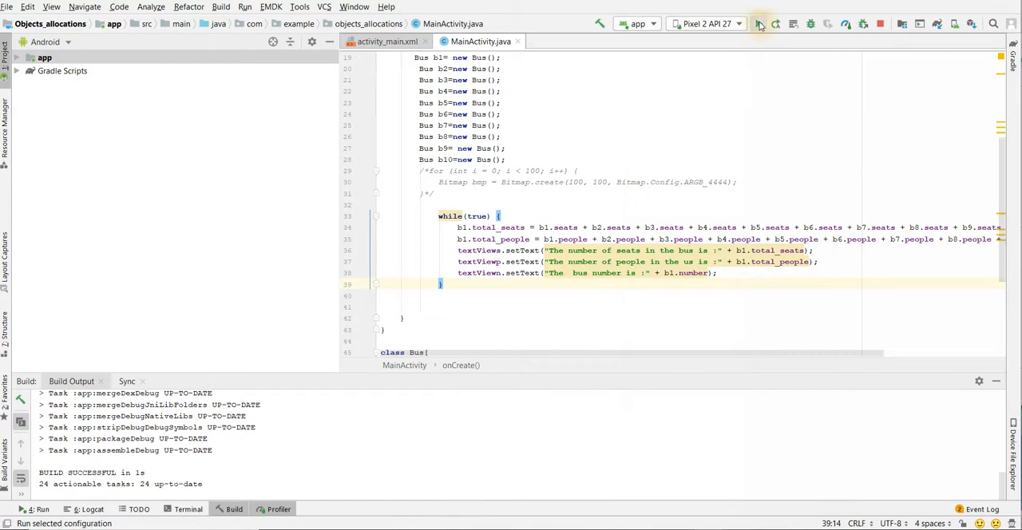
- Rerun 'app' with the infinite loop and attach the Profiler to the new session
{"action": "left_click", "coordinate": [759, 23]}
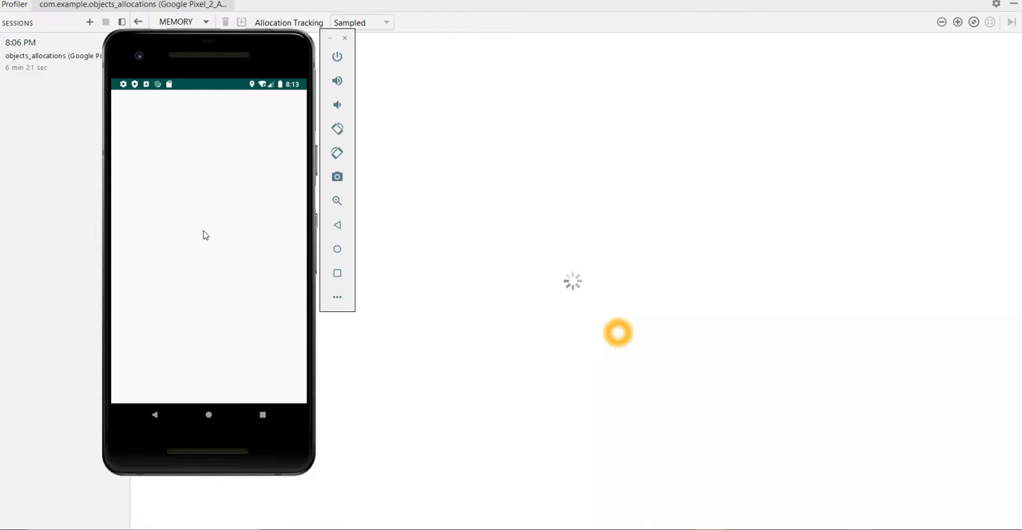
{"action": "left_click", "coordinate": [89, 22]}
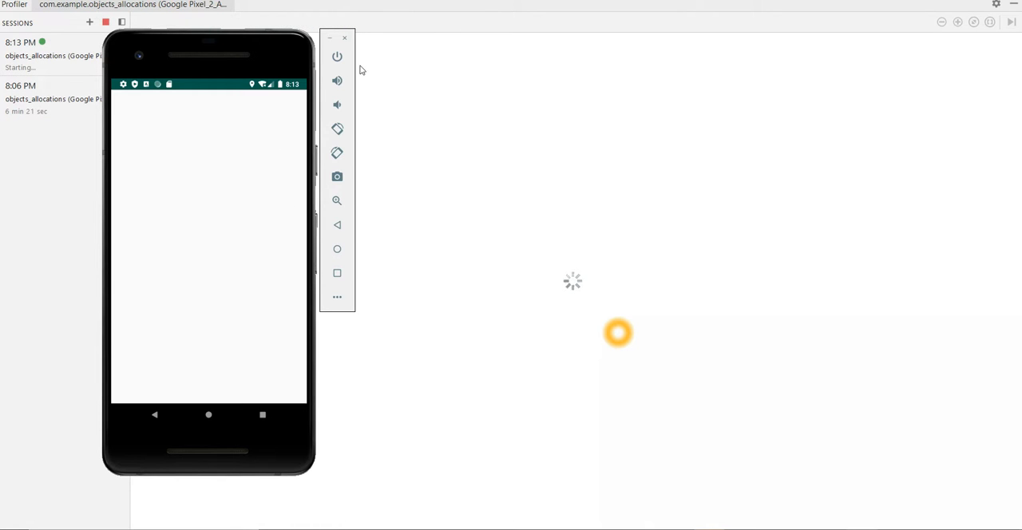
{"action": "mouse_move", "coordinate": [393, 96]}
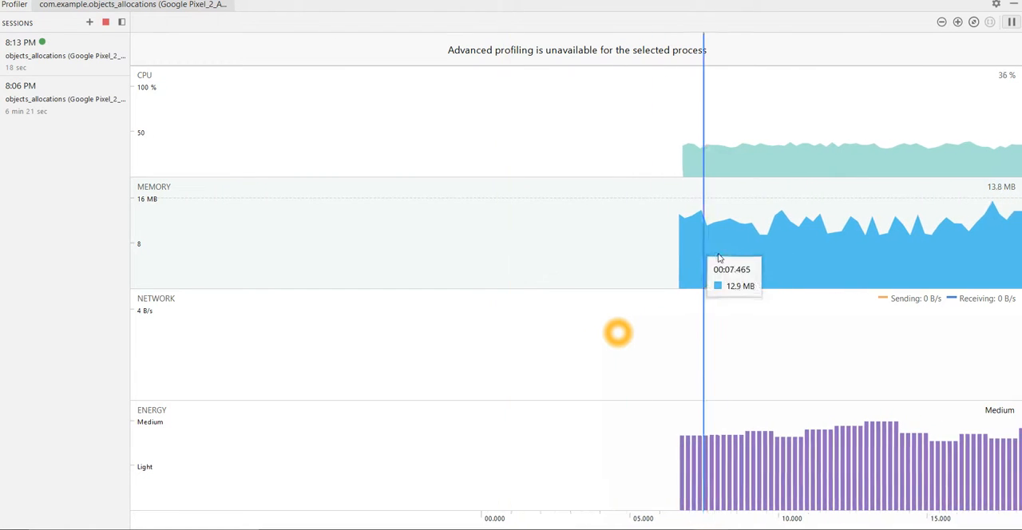
- Open the Memory profiler and scroll along the graph oscillating between 9 and 16 MB
{"action": "left_click", "coordinate": [154, 187]}
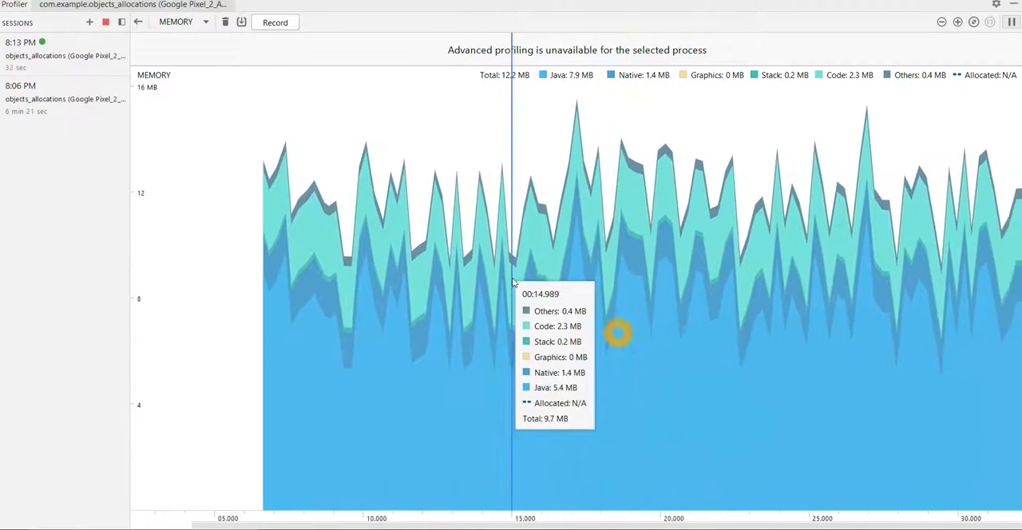
{"action": "mouse_move", "coordinate": [571, 378]}
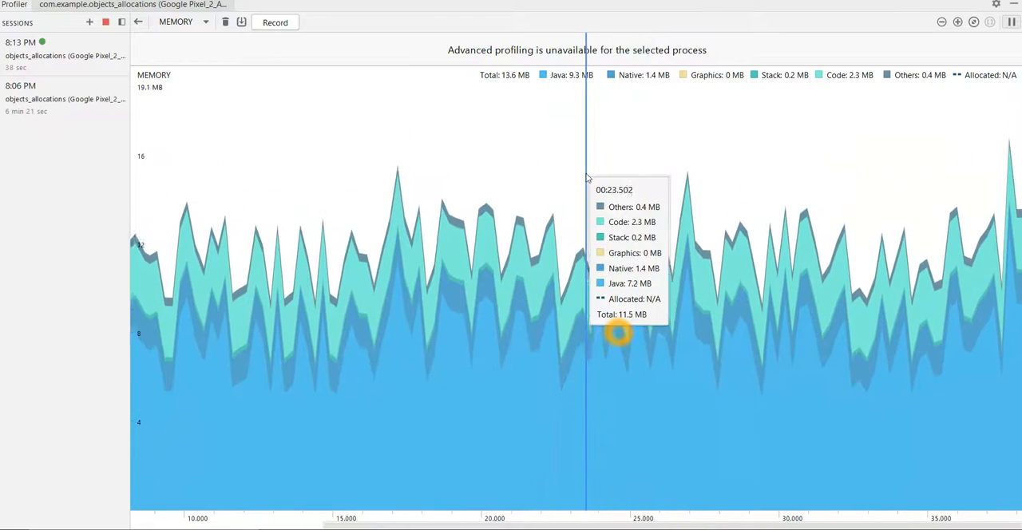
{"action": "mouse_move", "coordinate": [662, 302]}
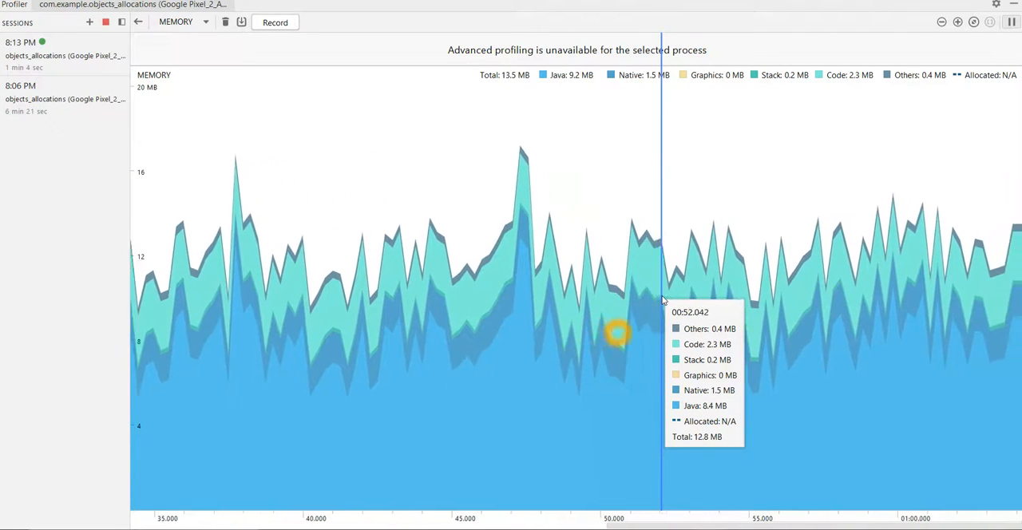
{"action": "scroll", "scroll_direction": "right", "scroll_amount": 3}
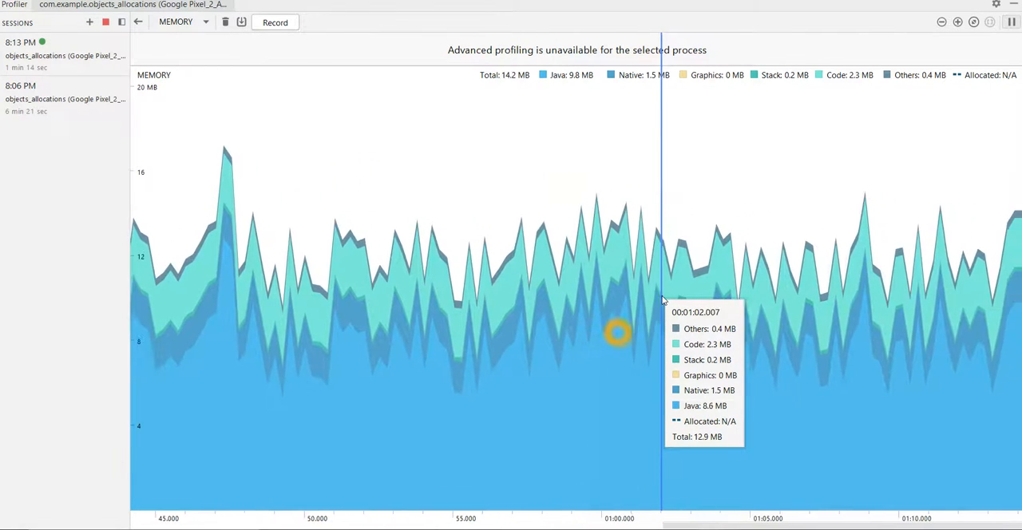
{"action": "scroll", "scroll_direction": "right", "scroll_amount": 3}
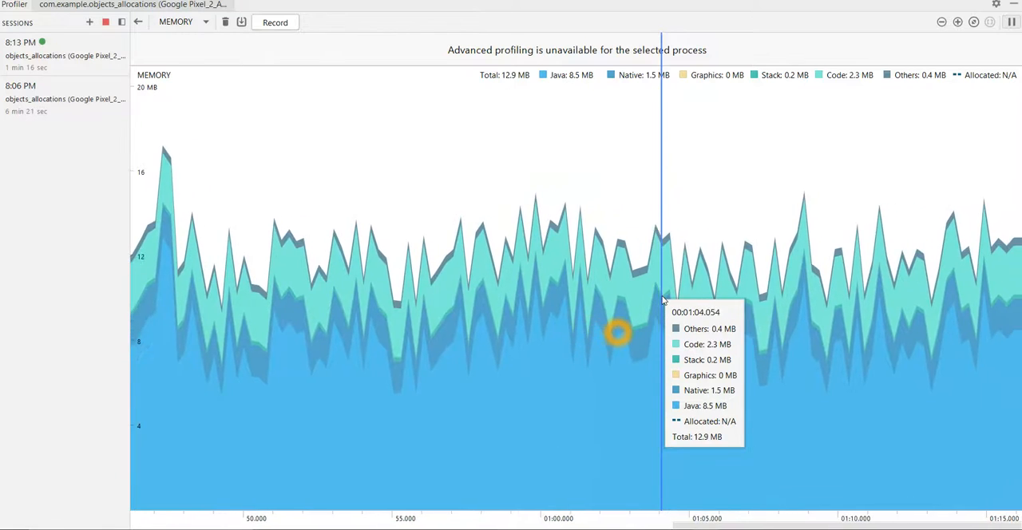
{"action": "mouse_move", "coordinate": [547, 202]}
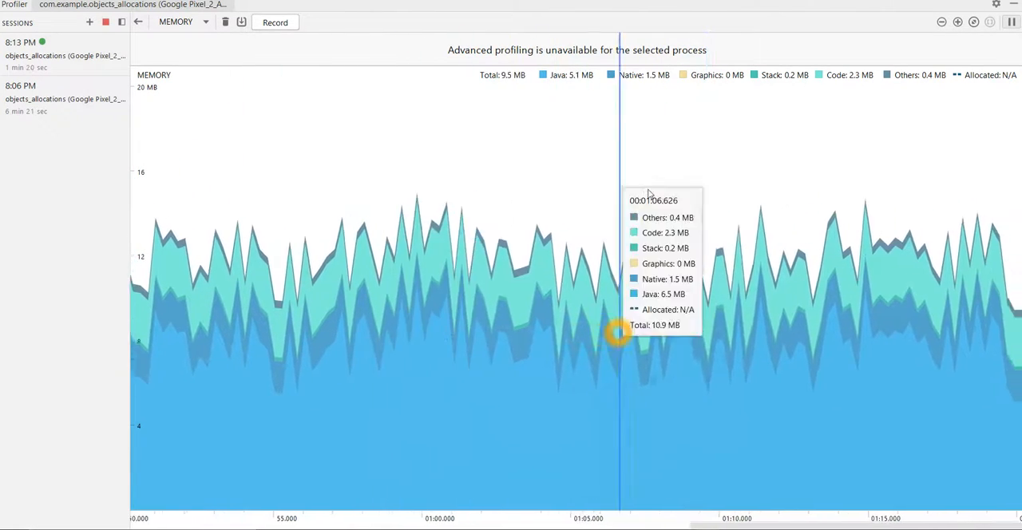
{"action": "mouse_move", "coordinate": [798, 189]}
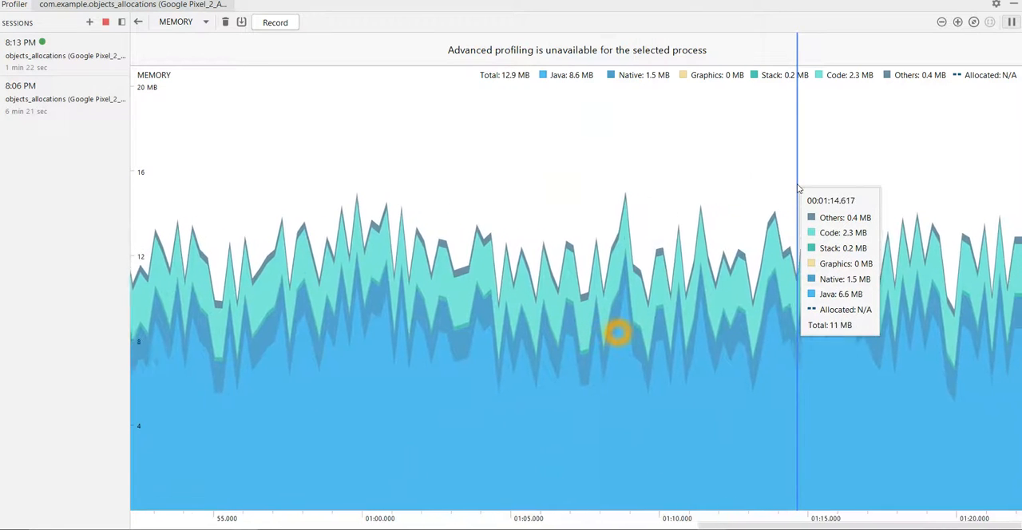
{"action": "mouse_move", "coordinate": [577, 224]}
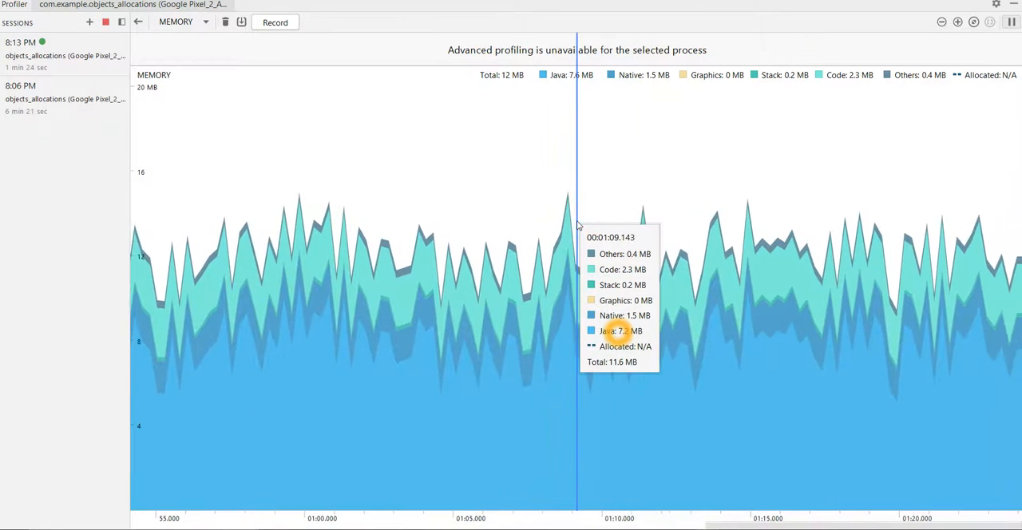